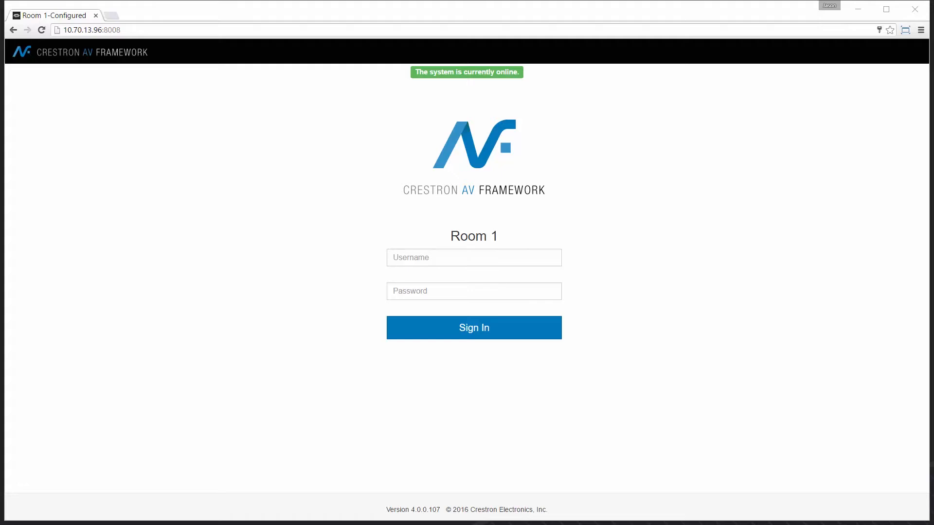
pyautogui.moveTo(449, 283)
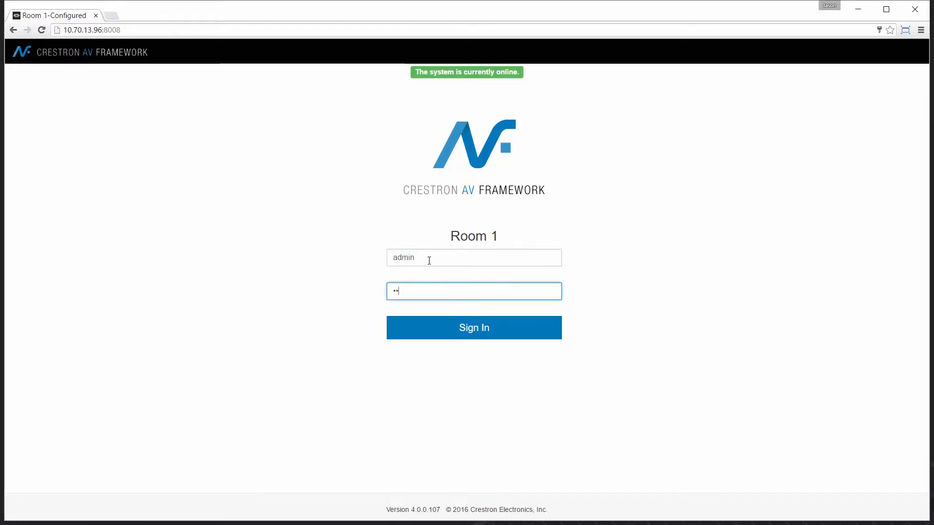
# Submit the admin credentials to sign in to Room 1.
pyautogui.click(473, 328)
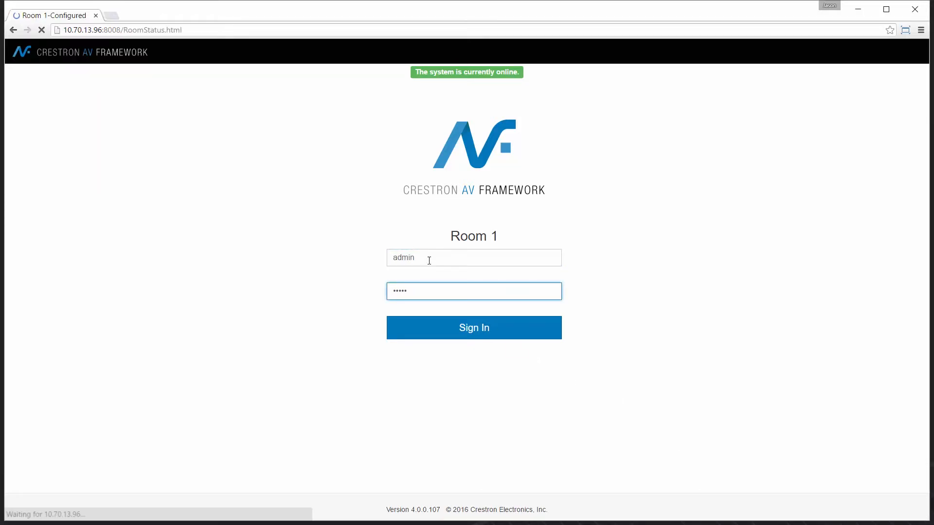
pyautogui.click(473, 328)
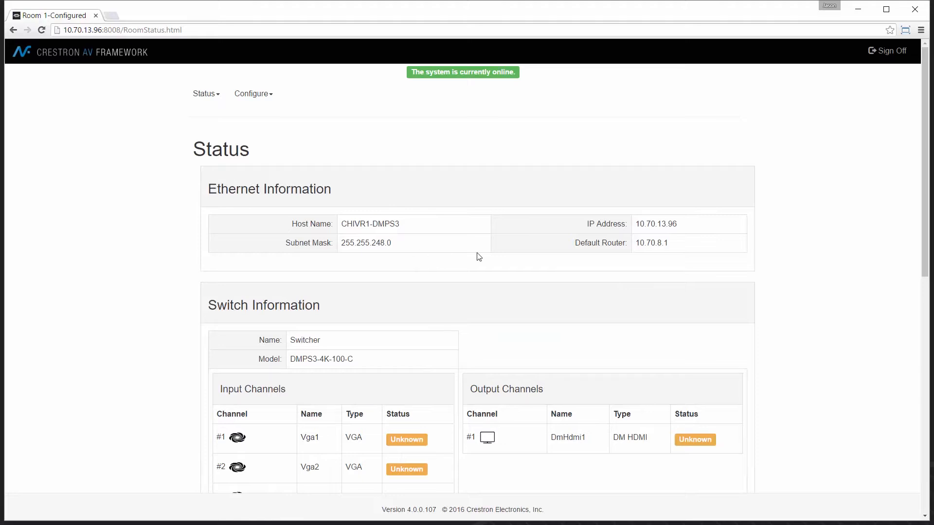
pyautogui.scroll(-3)
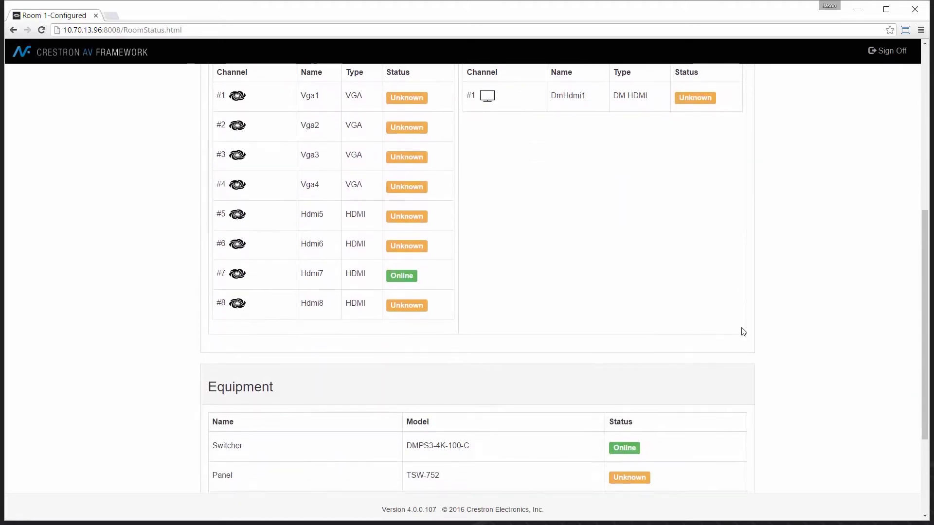
pyautogui.scroll(-3)
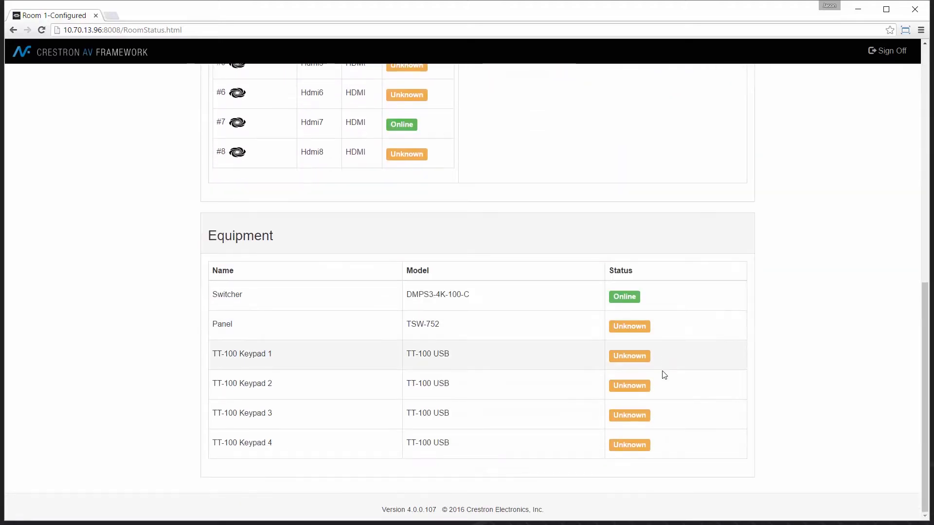
pyautogui.moveTo(672, 387)
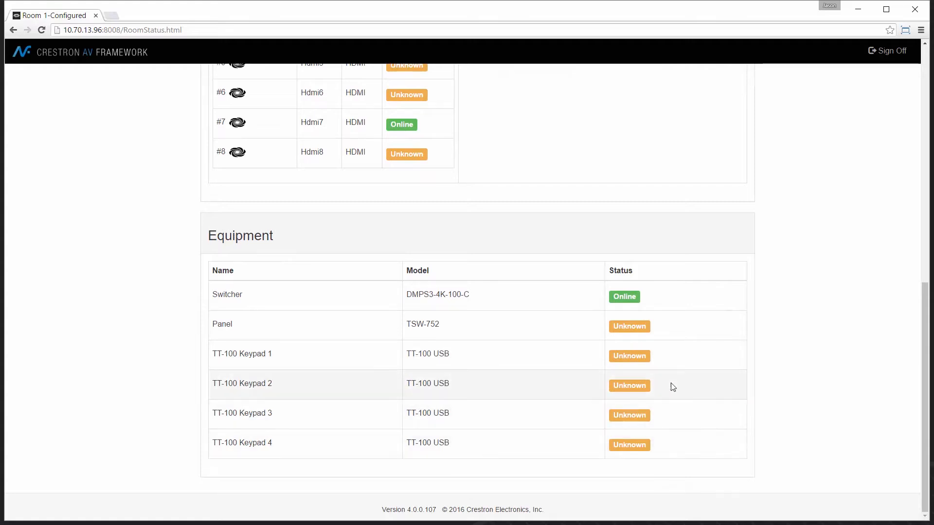
pyautogui.scroll(3)
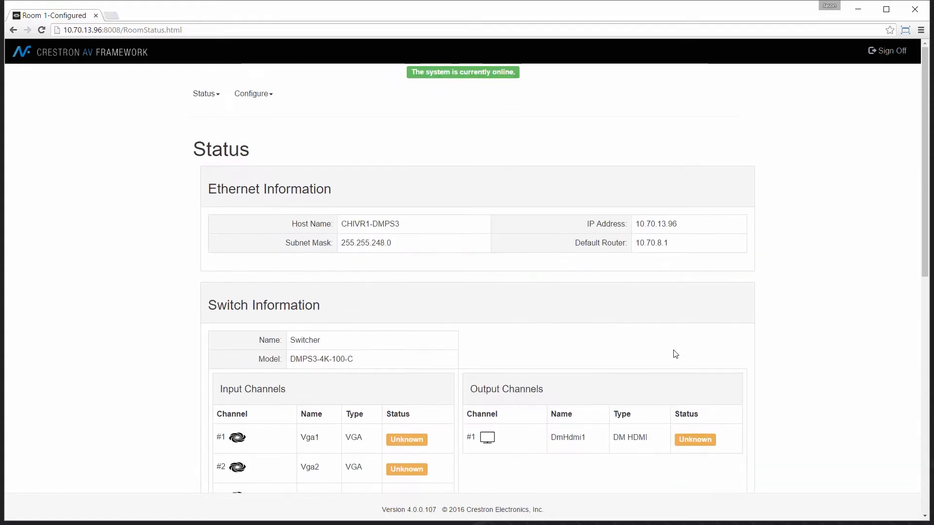
# In Devices, set TT-100 Keypad 1 to primary 1 - Vga1 and secondary 5 - Hdmi5, saved.
pyautogui.click(252, 94)
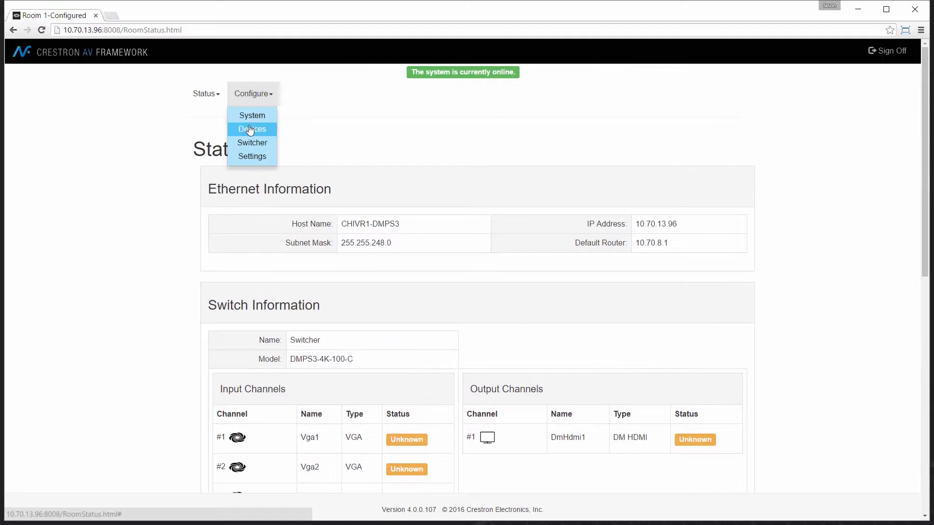
pyautogui.click(251, 129)
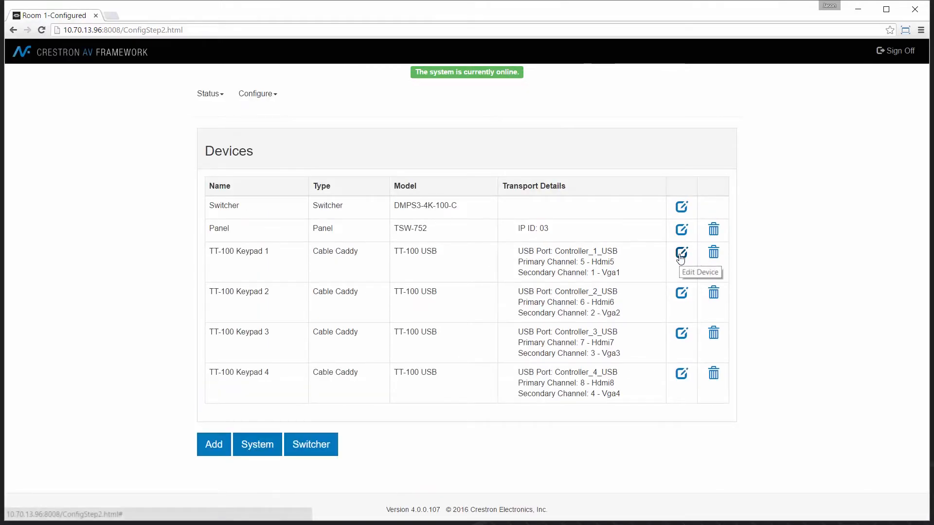
pyautogui.click(681, 252)
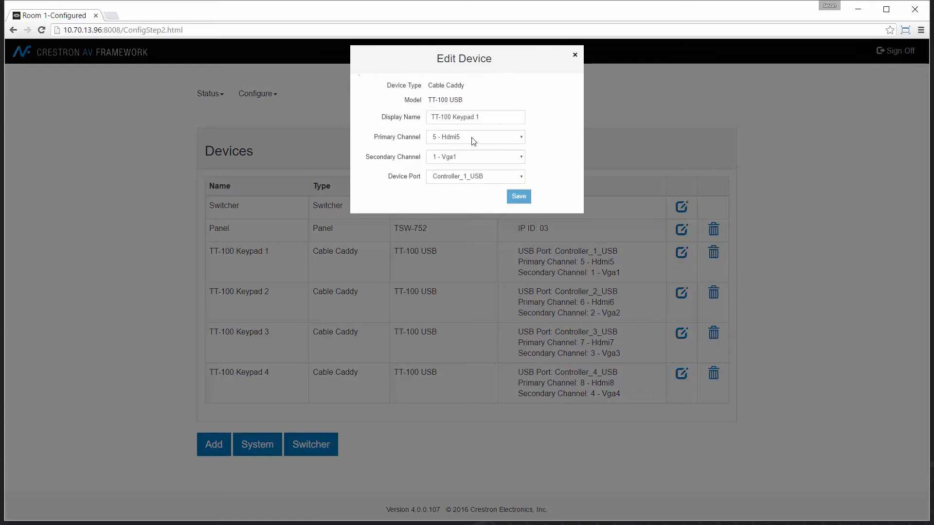
pyautogui.click(474, 137)
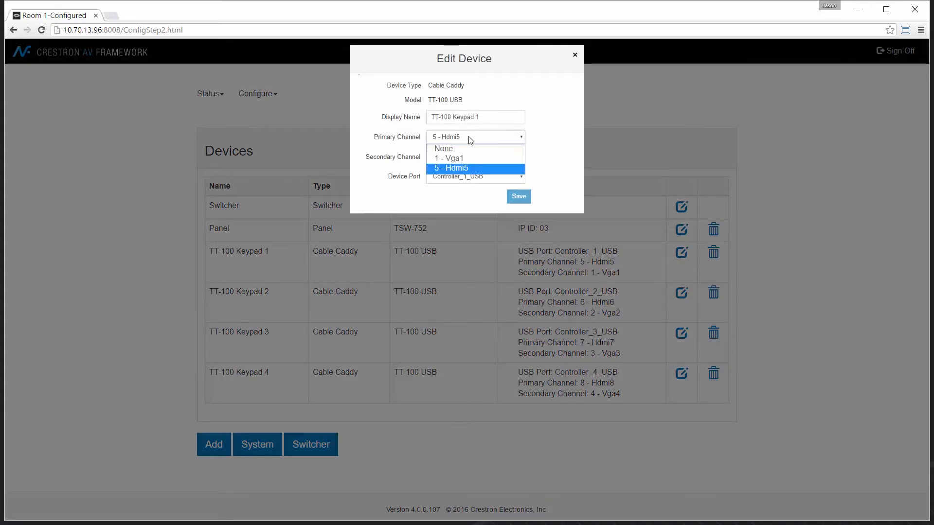
pyautogui.click(451, 158)
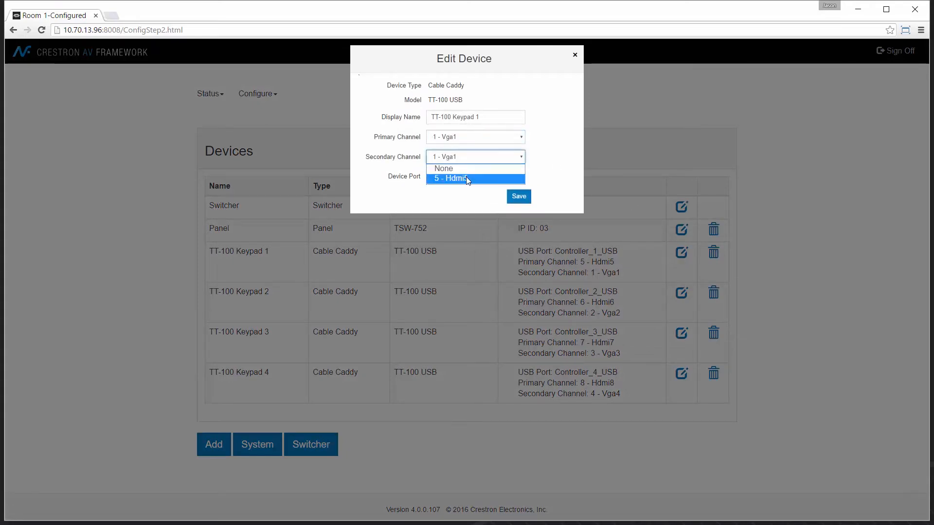
pyautogui.click(518, 196)
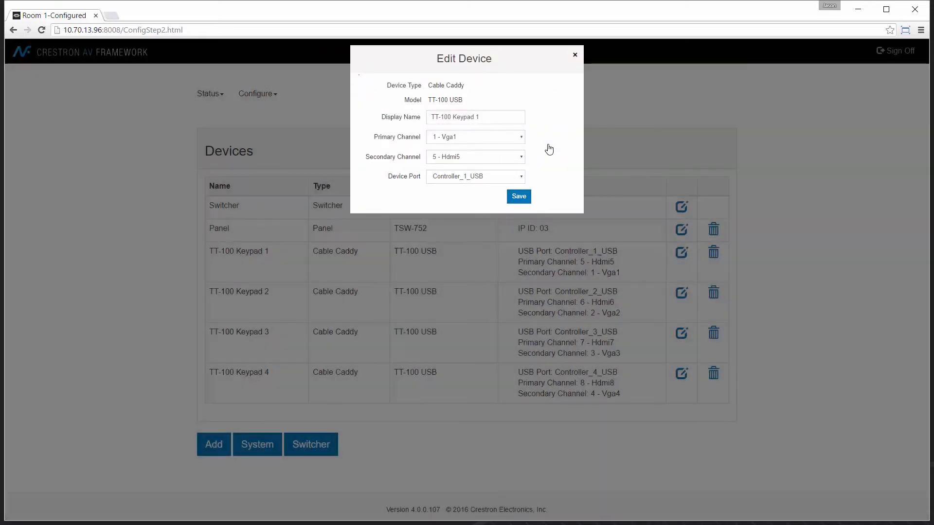
pyautogui.click(518, 196)
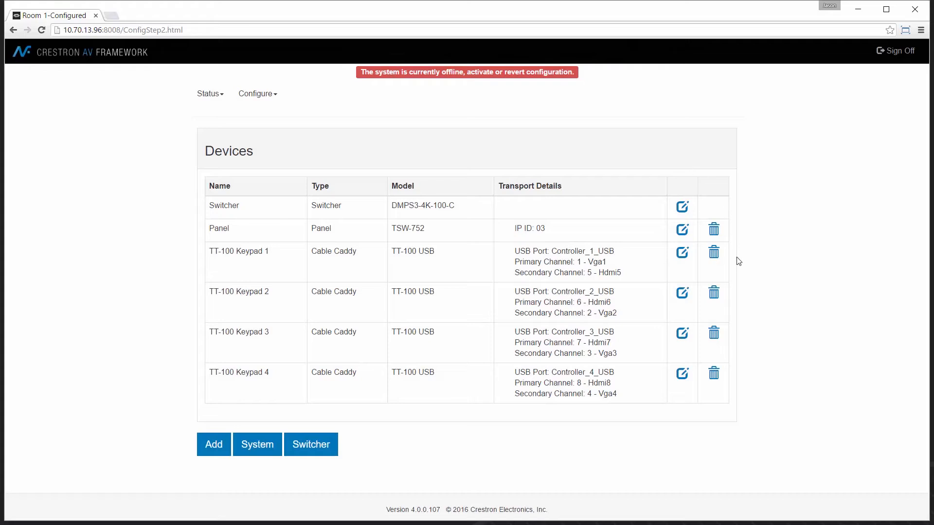
pyautogui.moveTo(735, 266)
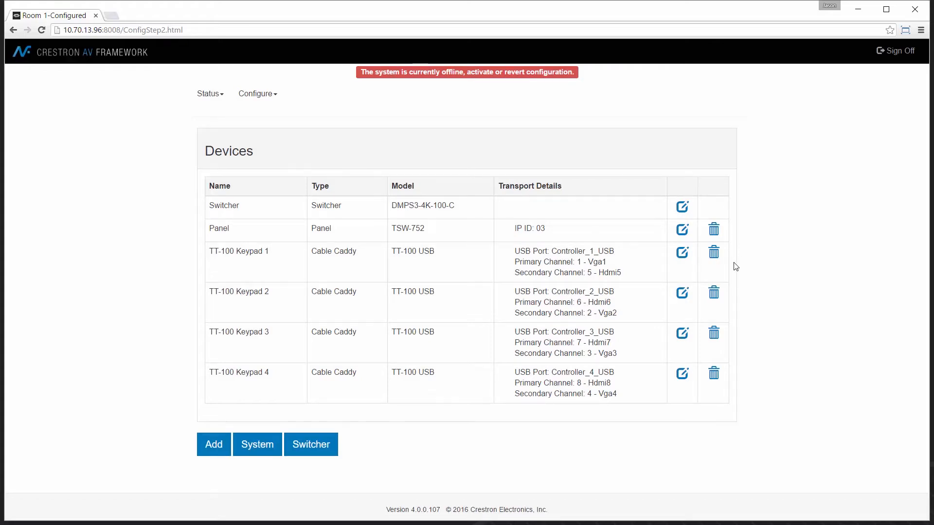
pyautogui.moveTo(713, 374)
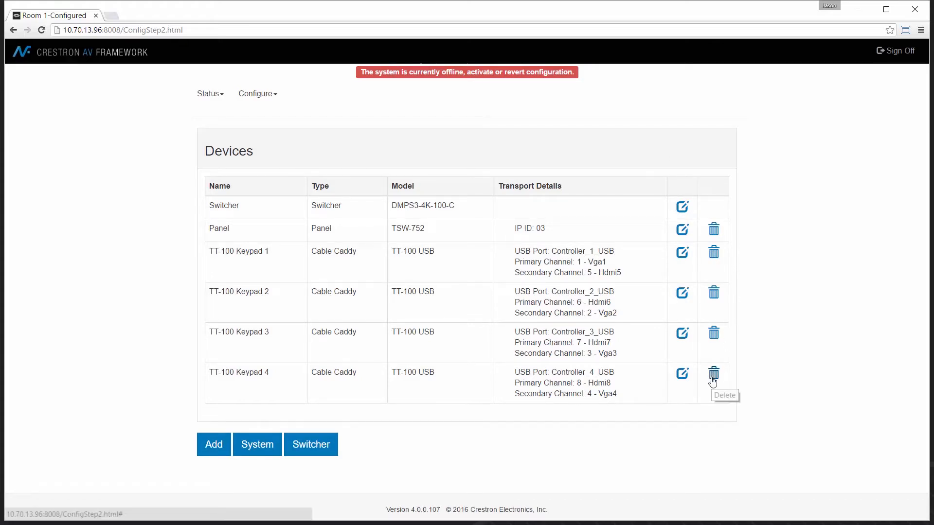
# Delete TT-100 Keypad 4 from the device list.
pyautogui.click(713, 373)
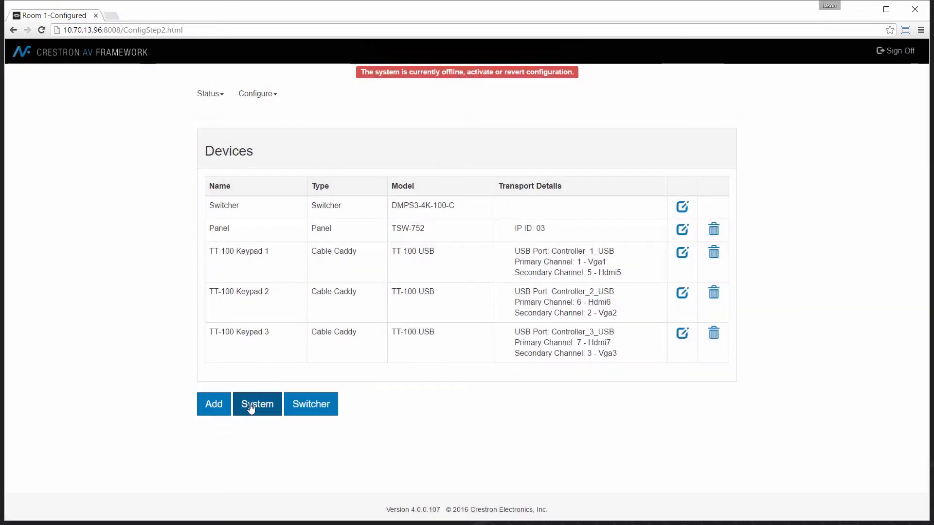
# Add a TT-100 USB keypad named TT-100 with primary 4 - Vga4 on Controller_4_USB and save it.
pyautogui.click(213, 403)
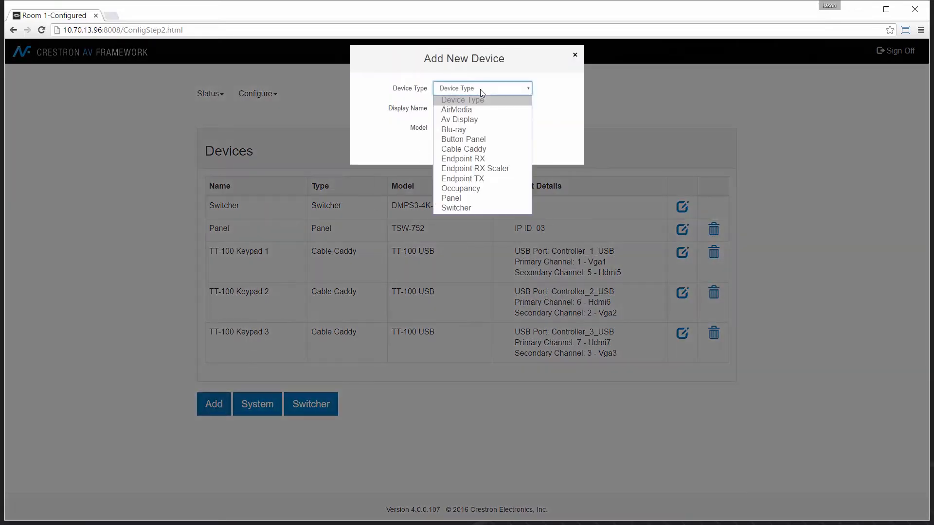
pyautogui.click(463, 149)
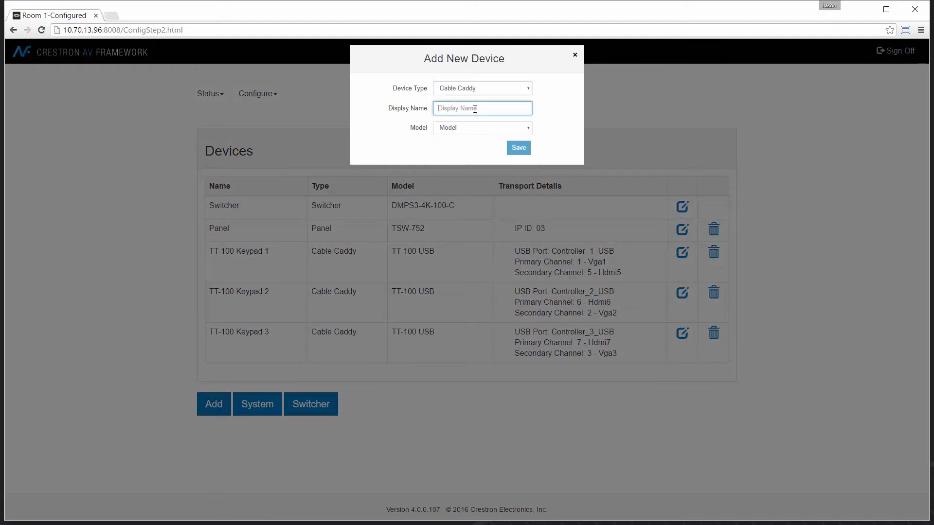
pyautogui.write('TT-100')
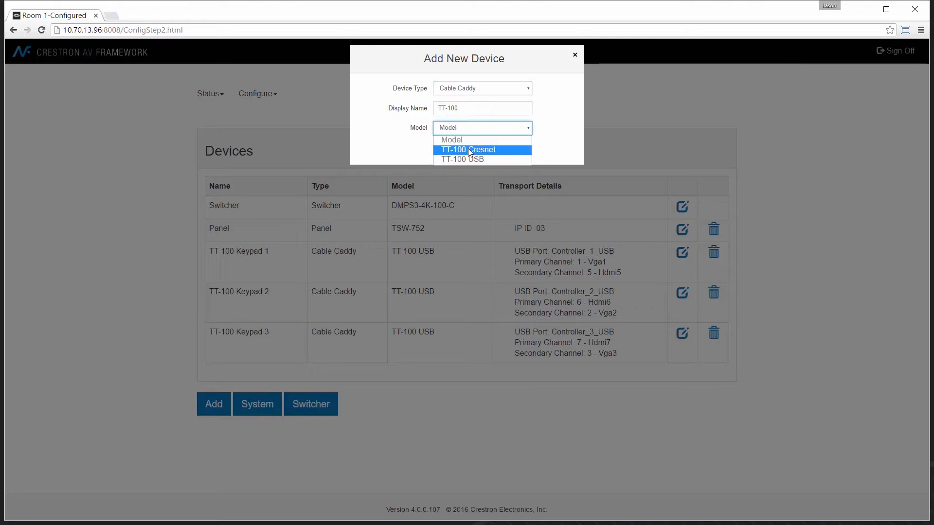
pyautogui.click(461, 160)
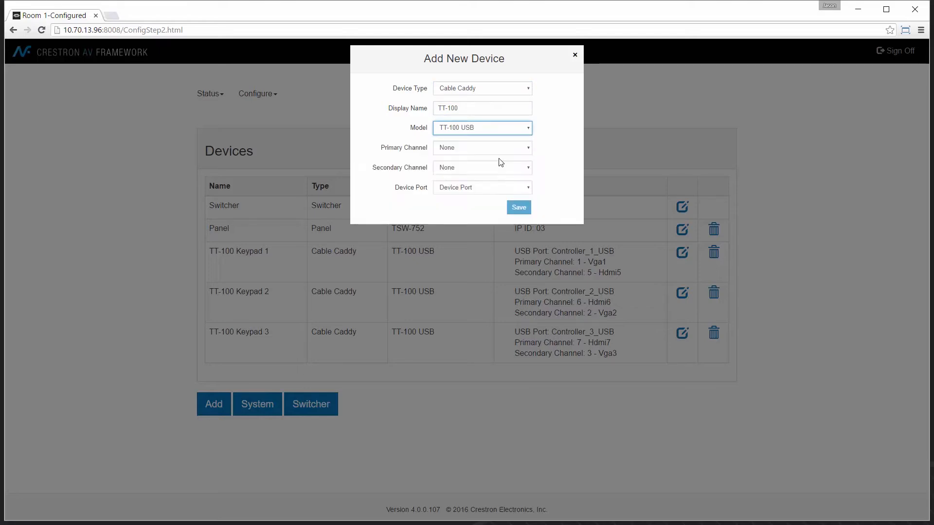
pyautogui.click(482, 147)
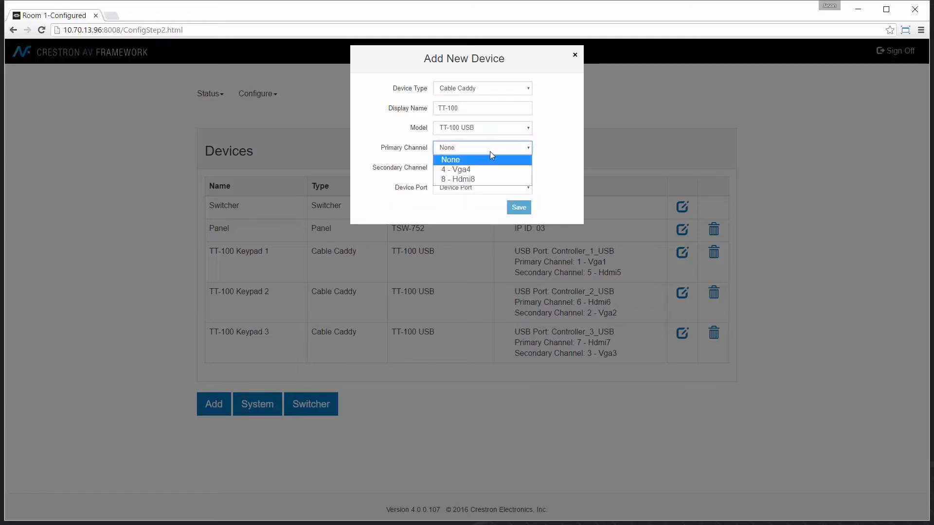
pyautogui.click(455, 169)
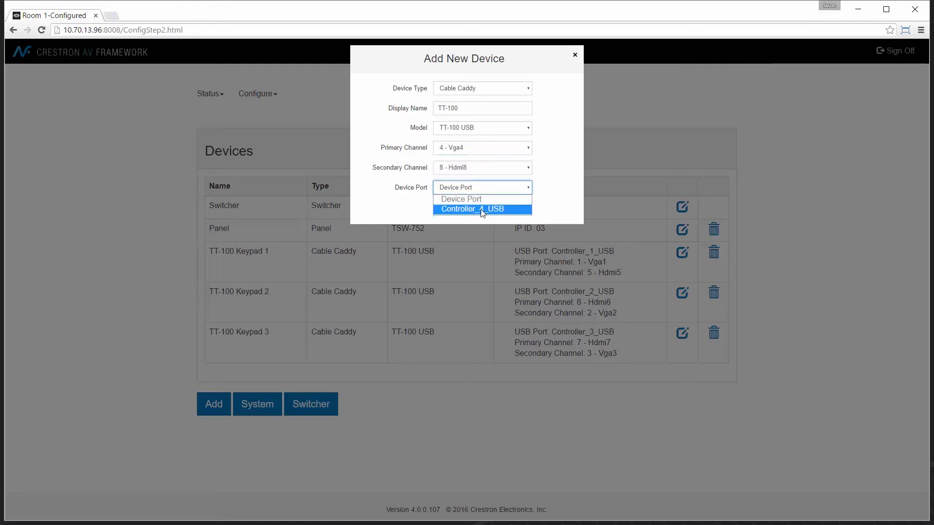
pyautogui.click(480, 209)
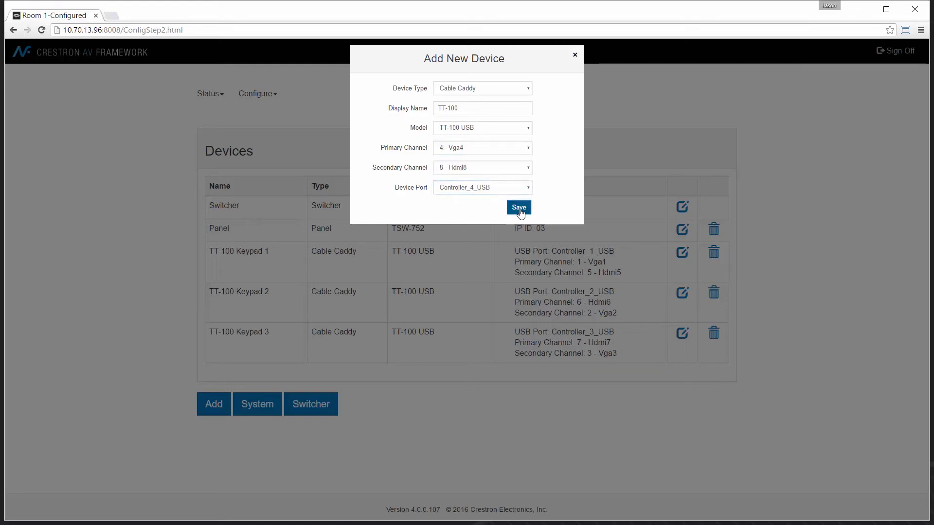
pyautogui.click(518, 207)
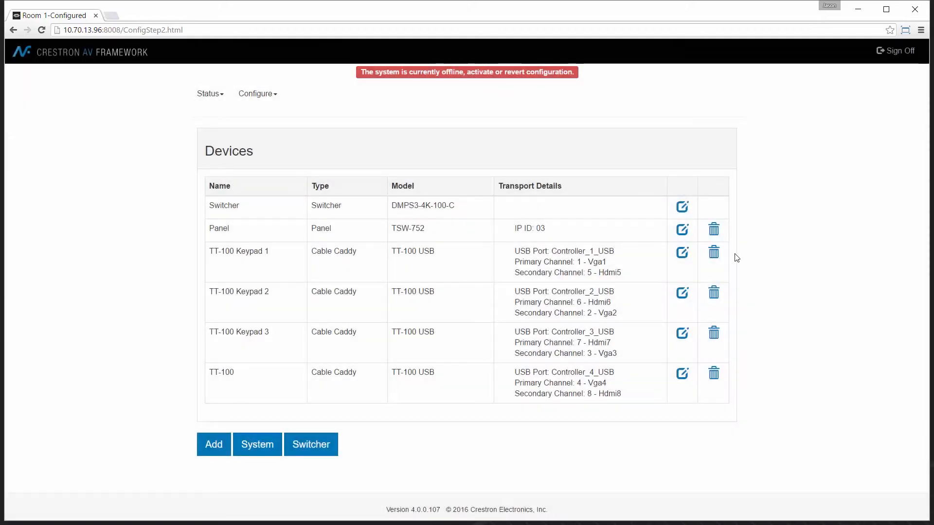
pyautogui.moveTo(747, 381)
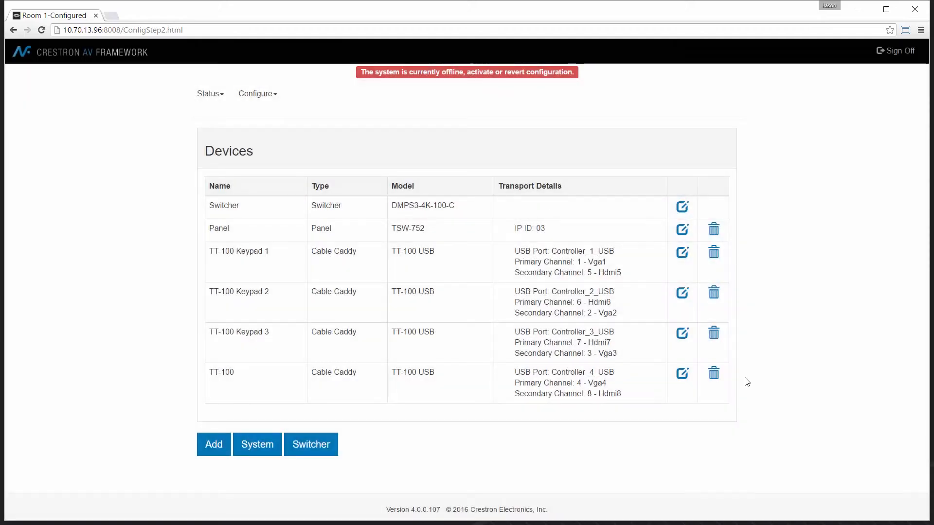
pyautogui.moveTo(511, 392)
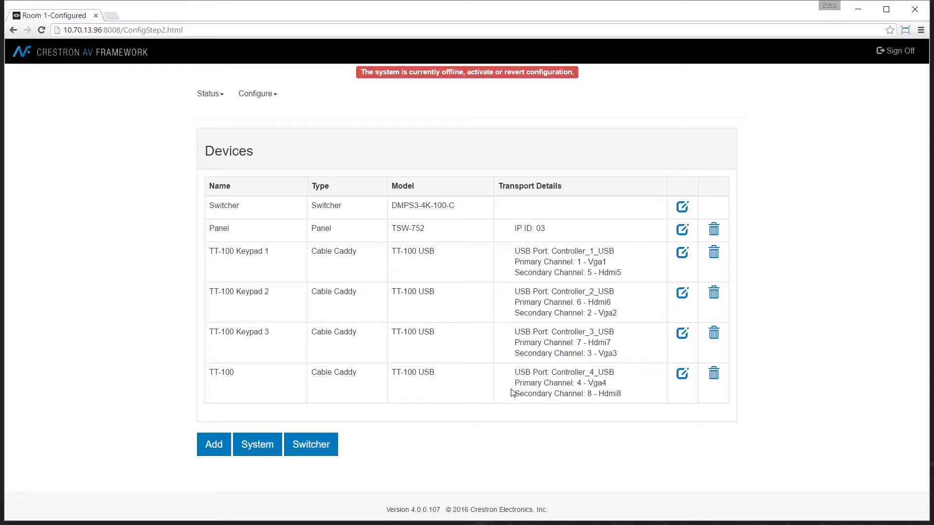
# Continue to the input channel setup page.
pyautogui.click(310, 444)
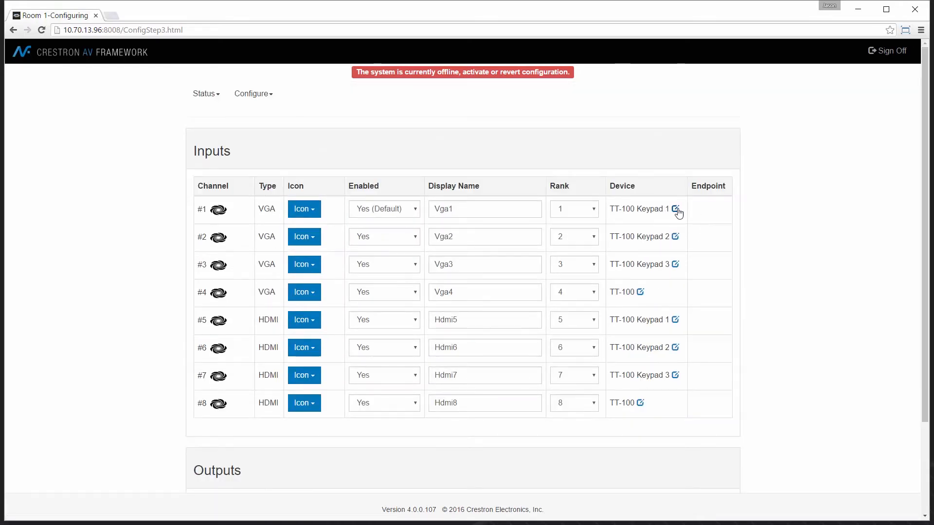
pyautogui.moveTo(636, 297)
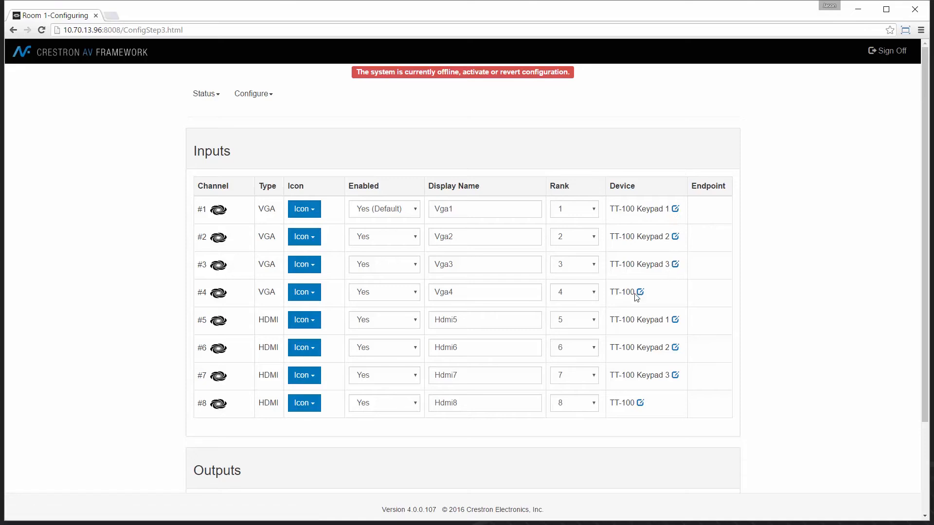
pyautogui.moveTo(688, 355)
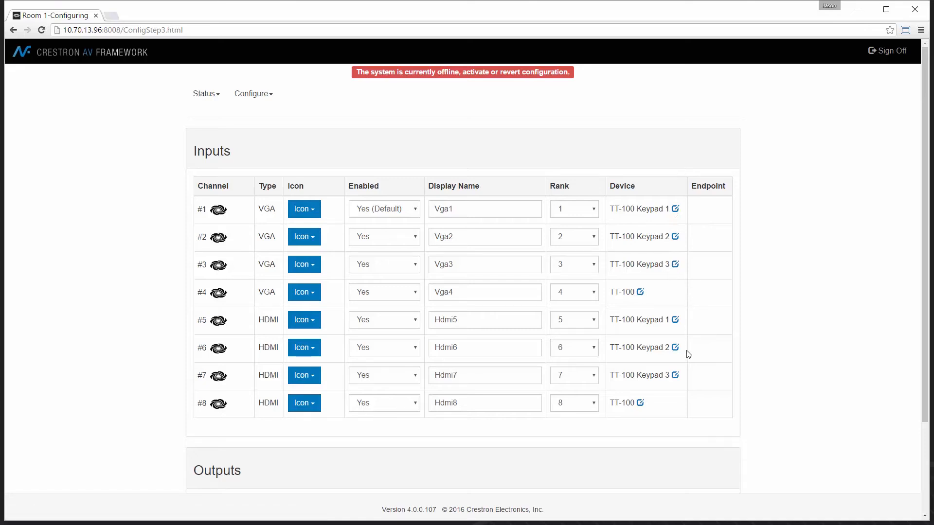
pyautogui.moveTo(684, 406)
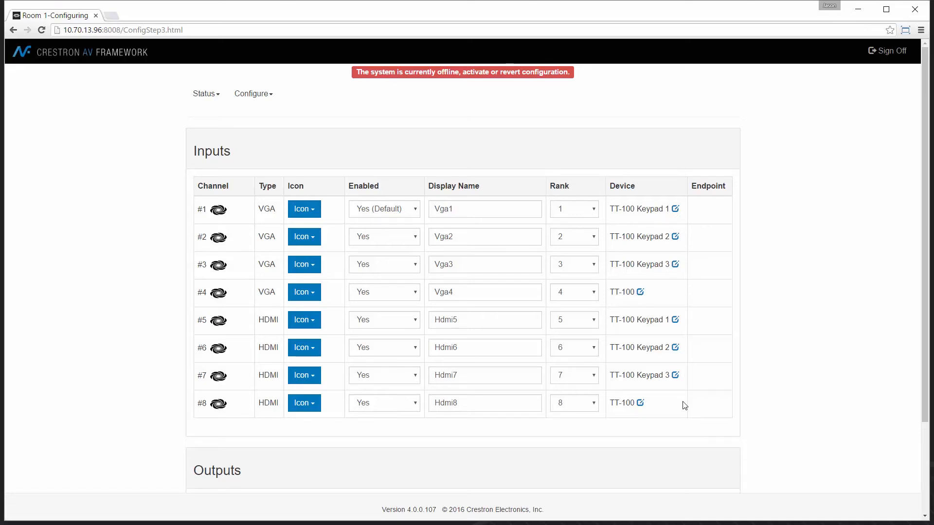
pyautogui.moveTo(675, 209)
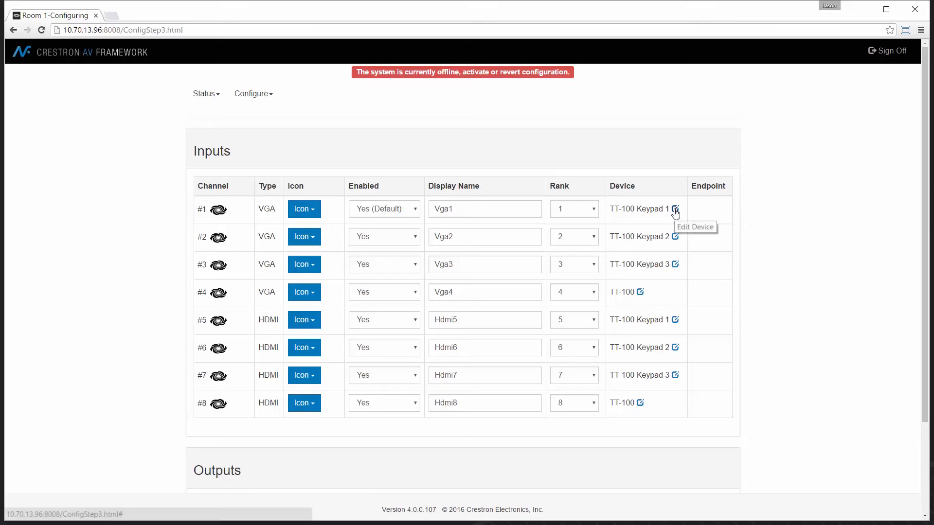
# Check TT-100 Keypad 1's Edit Device settings and close them unchanged.
pyautogui.click(675, 209)
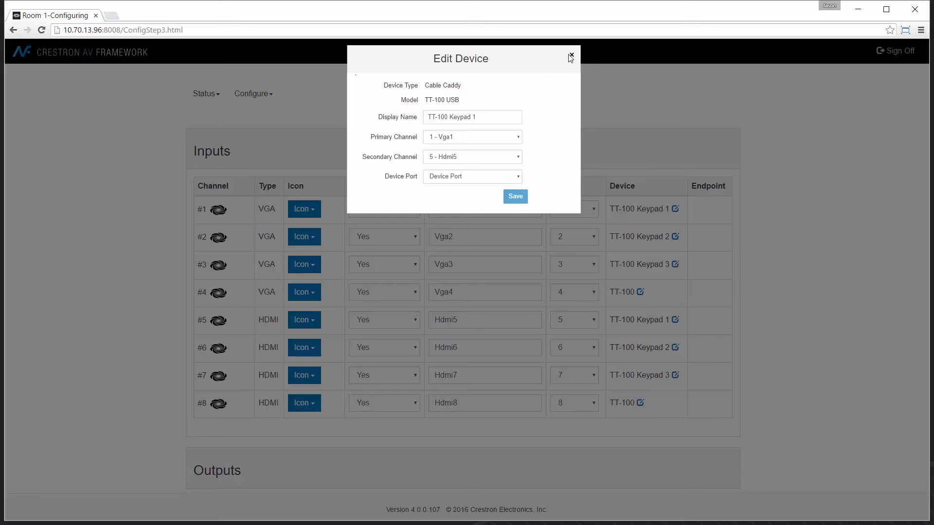
pyautogui.click(570, 58)
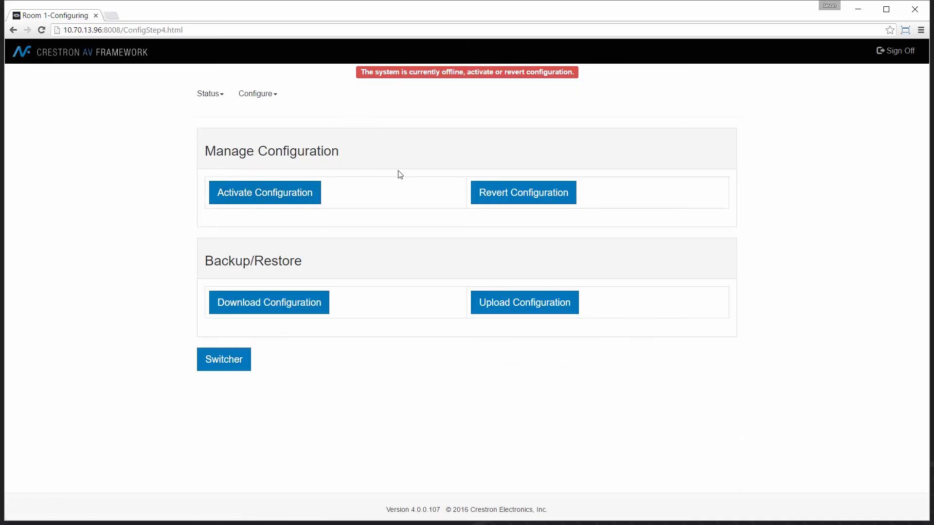
# Activate the configuration and confirm the warning so the server updates.
pyautogui.click(265, 193)
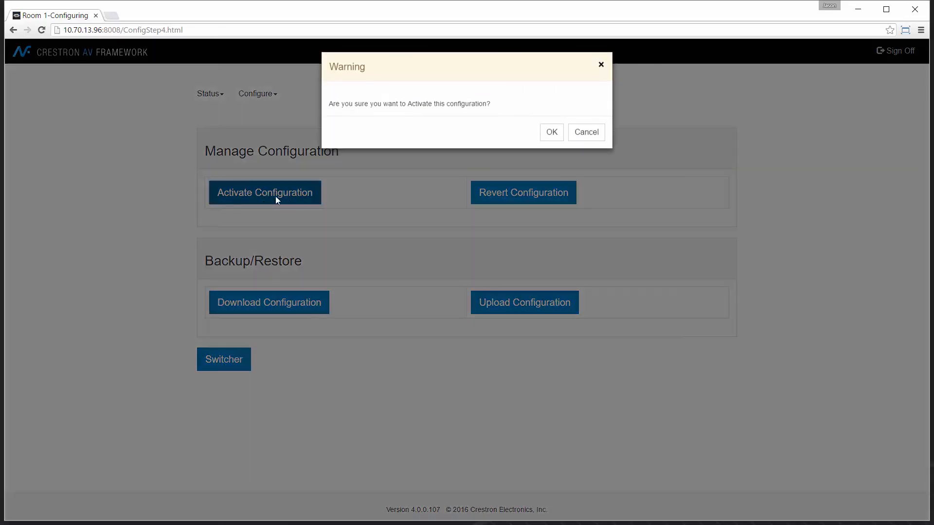
pyautogui.click(550, 132)
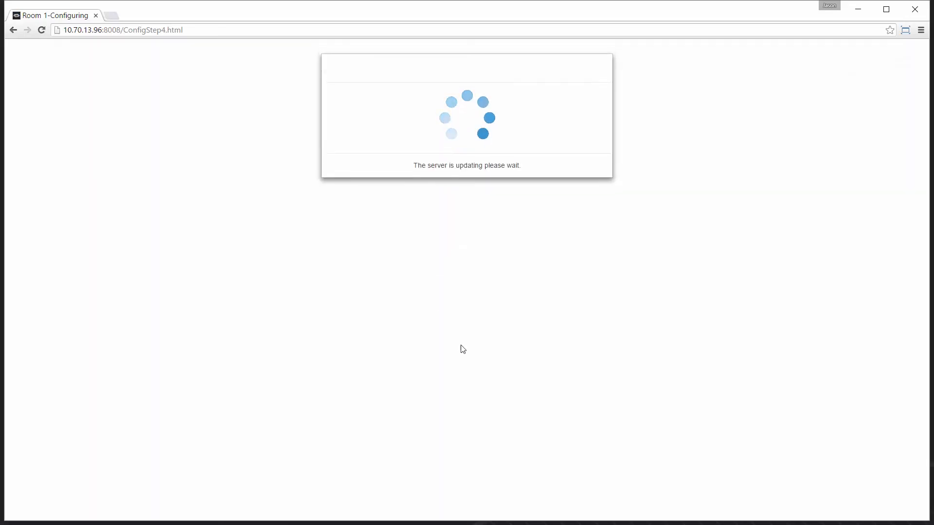
pyautogui.moveTo(468, 365)
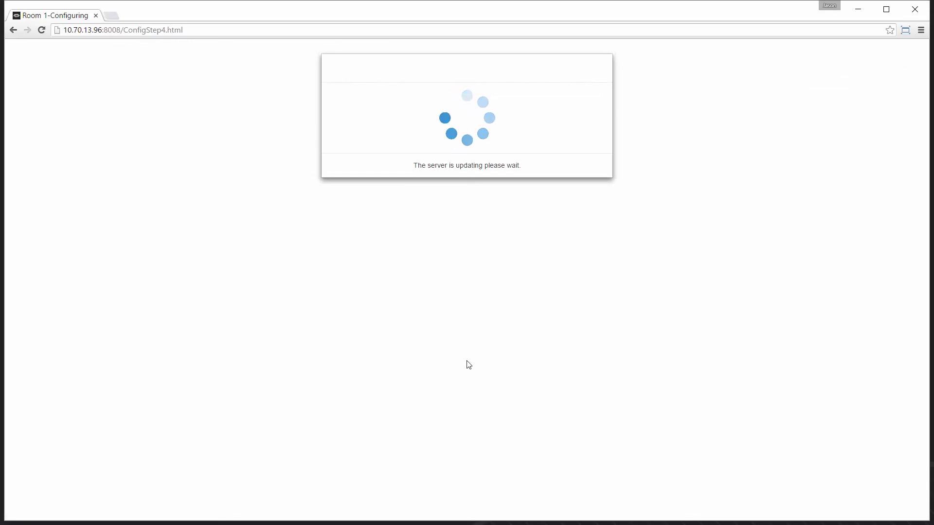